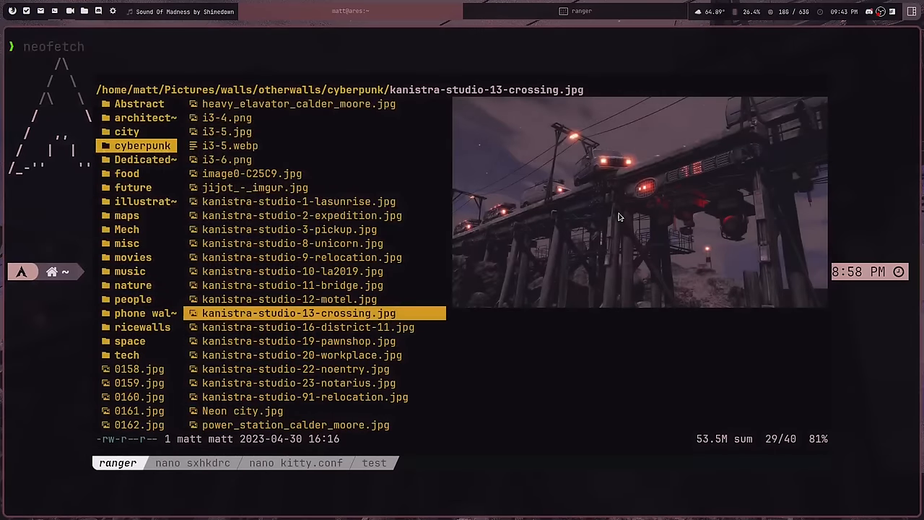
- Step through the cyberpunk wallpapers in ranger to preview Neon city.jpg
key(j)
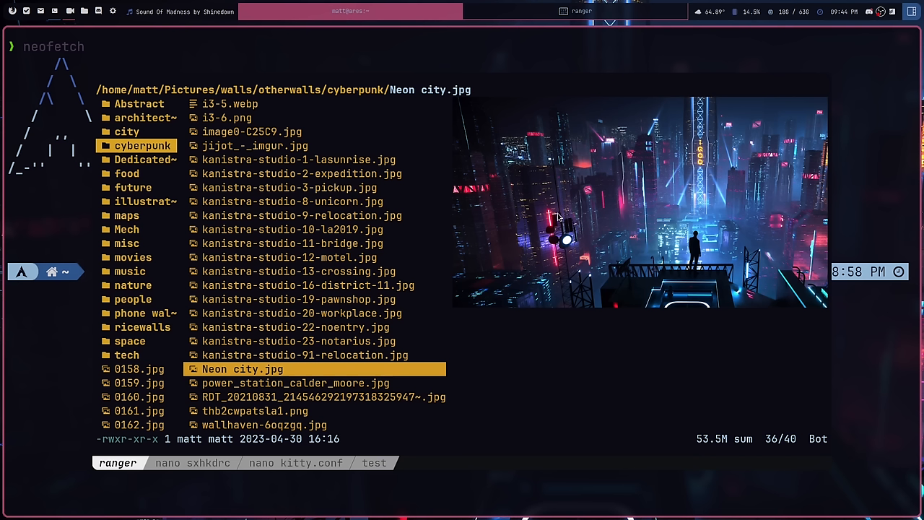
mouse_move(476, 227)
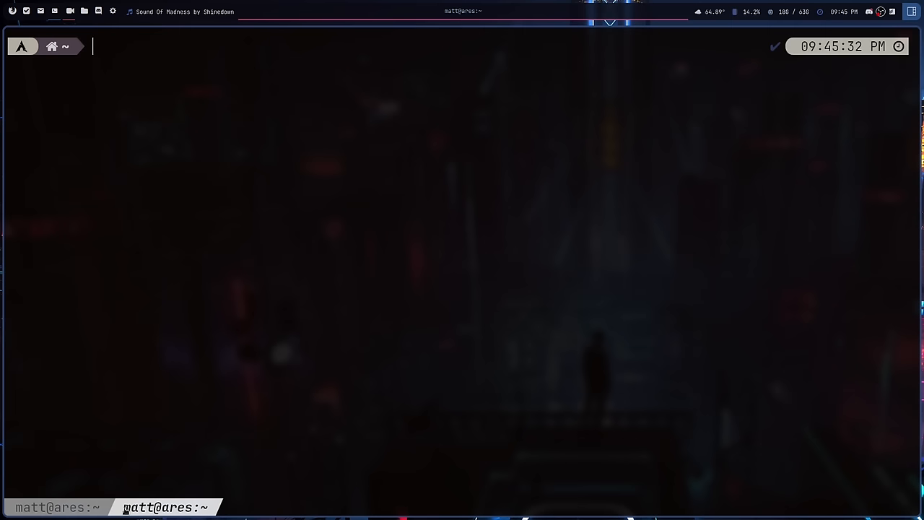
- Run htop in the kitty tab and search the launcher for Tilix
text(htop)
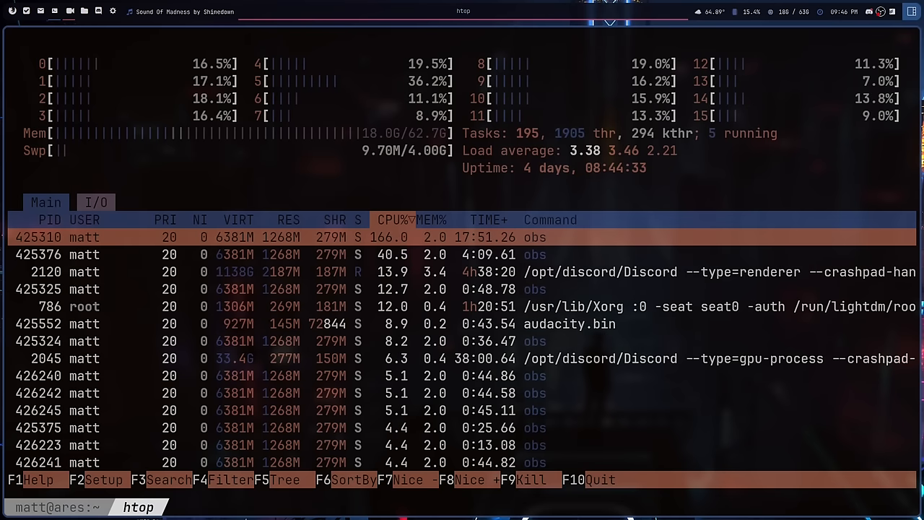
text(tilix)
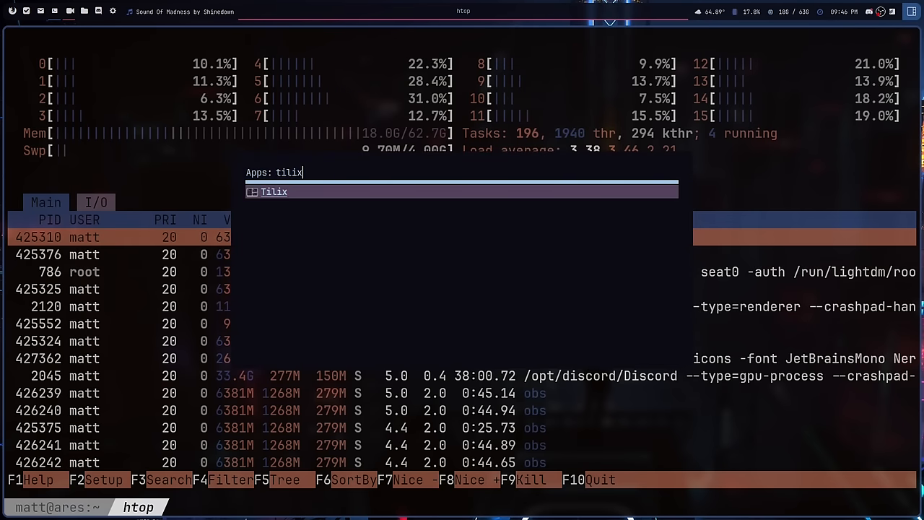
click(274, 191)
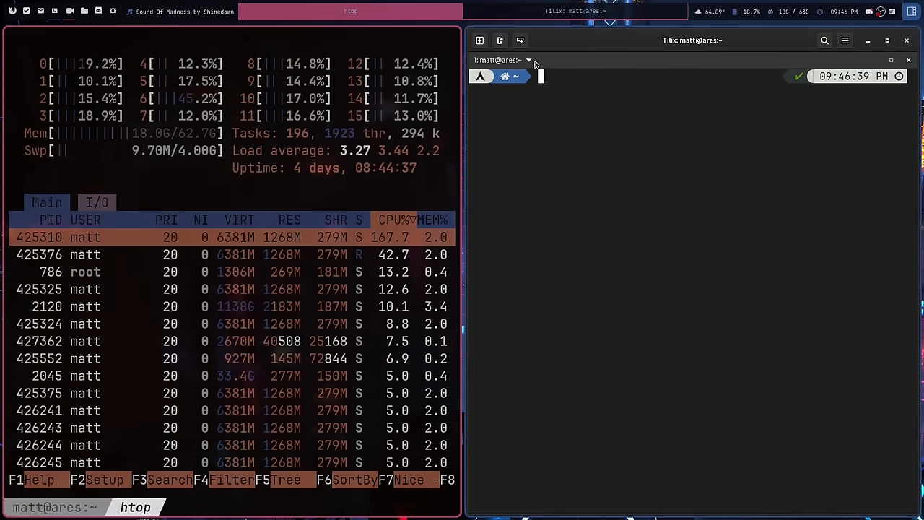
click(481, 40)
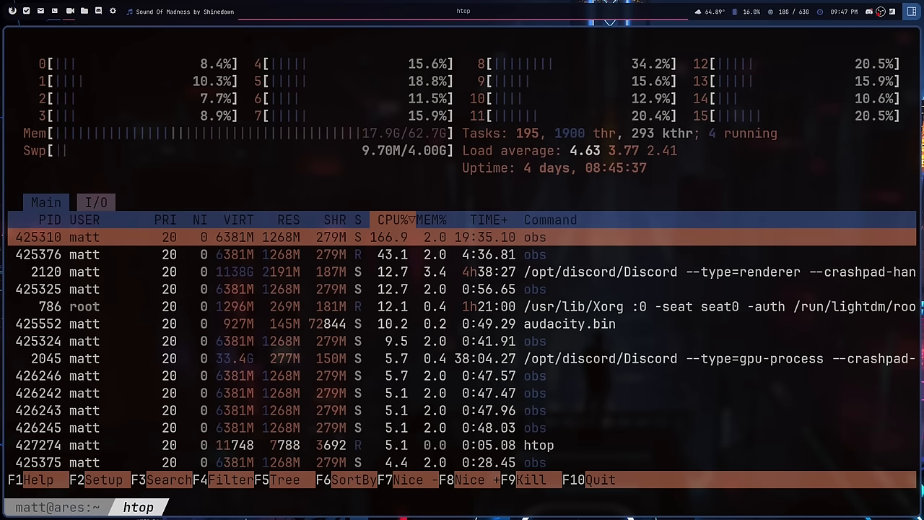
- Bring up the floating kitty window showing kitty.conf in nano
click(582, 13)
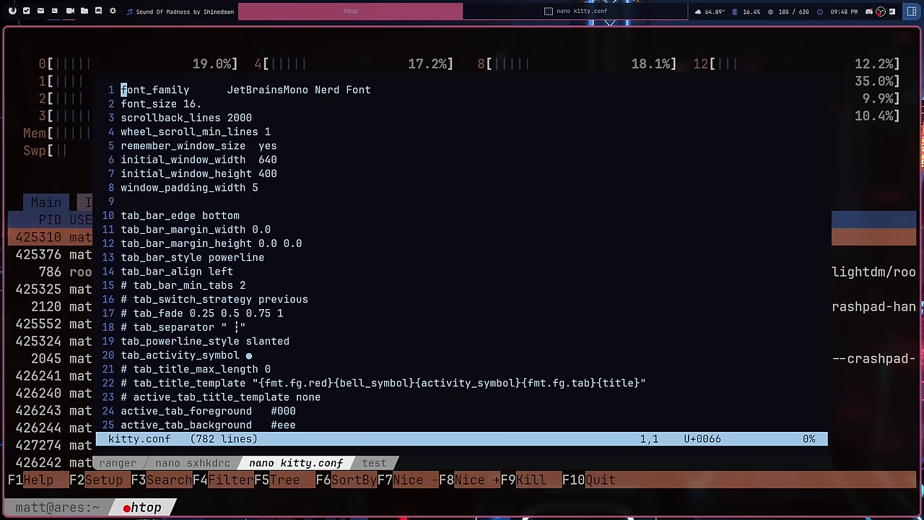
key(Down)
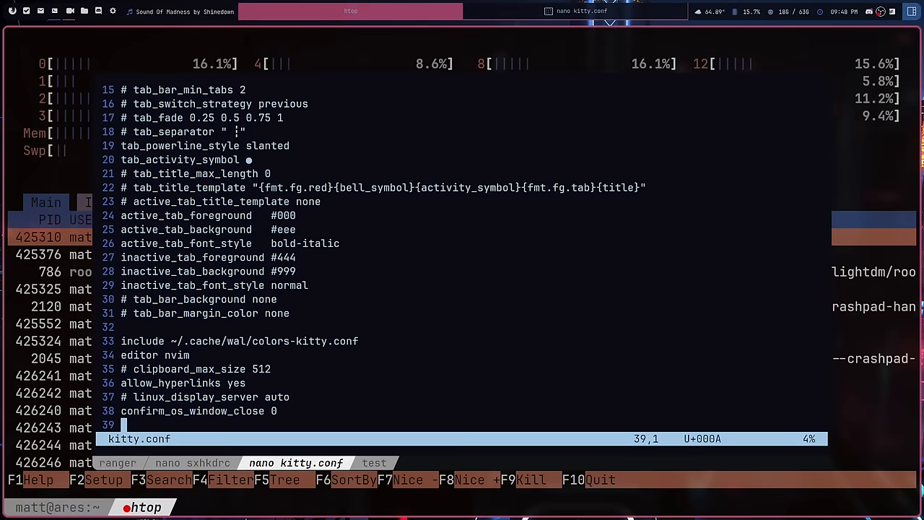
scroll(down, 3)
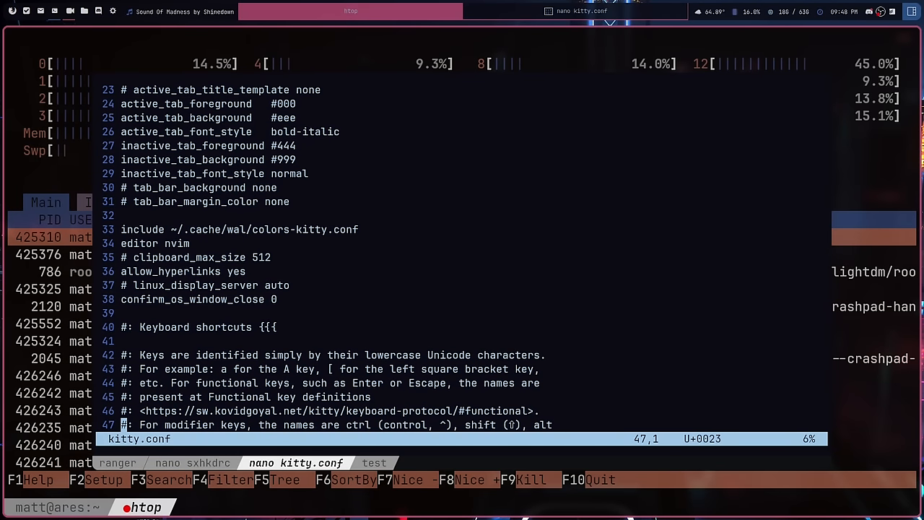
scroll(down, 3)
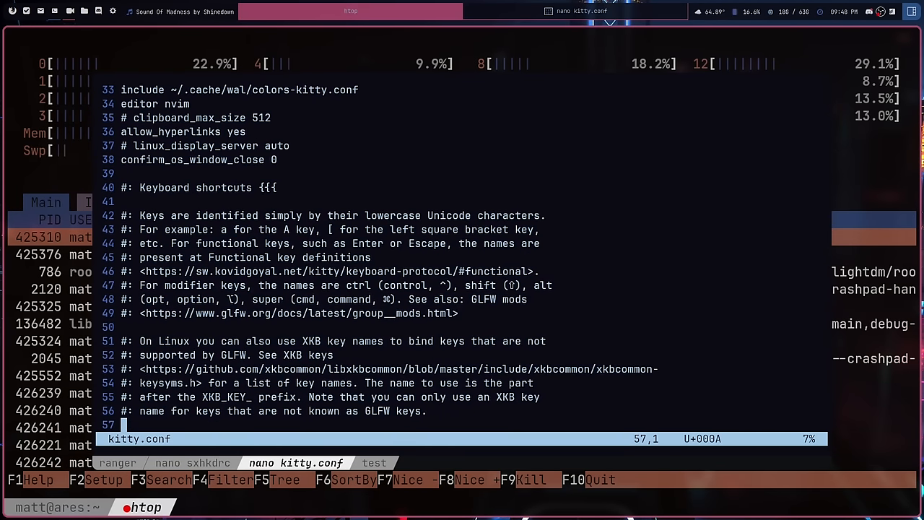
scroll(down, 3)
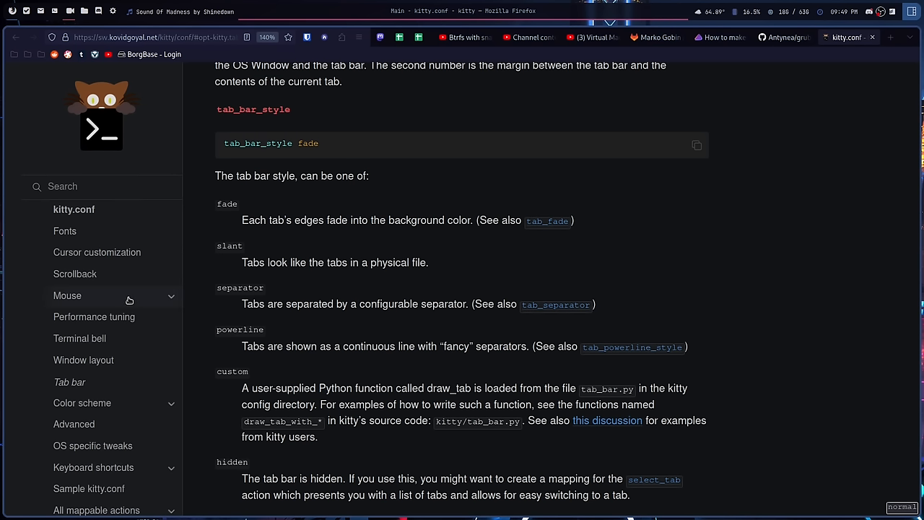
mouse_move(144, 269)
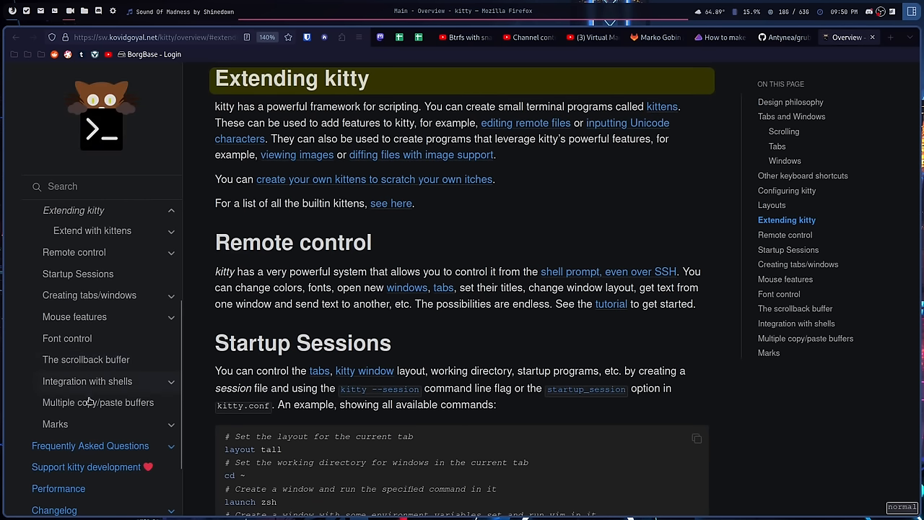
- Go to the 'Extend with kittens' documentation page
click(92, 231)
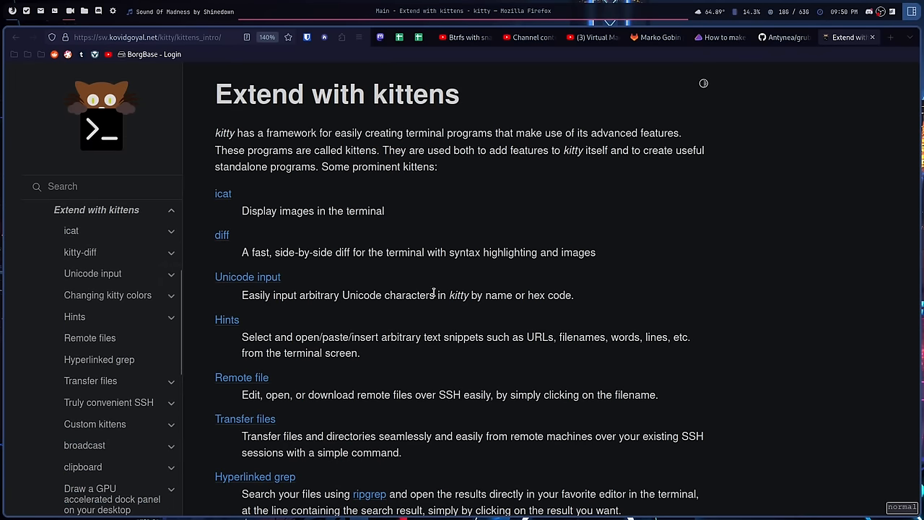
mouse_move(150, 302)
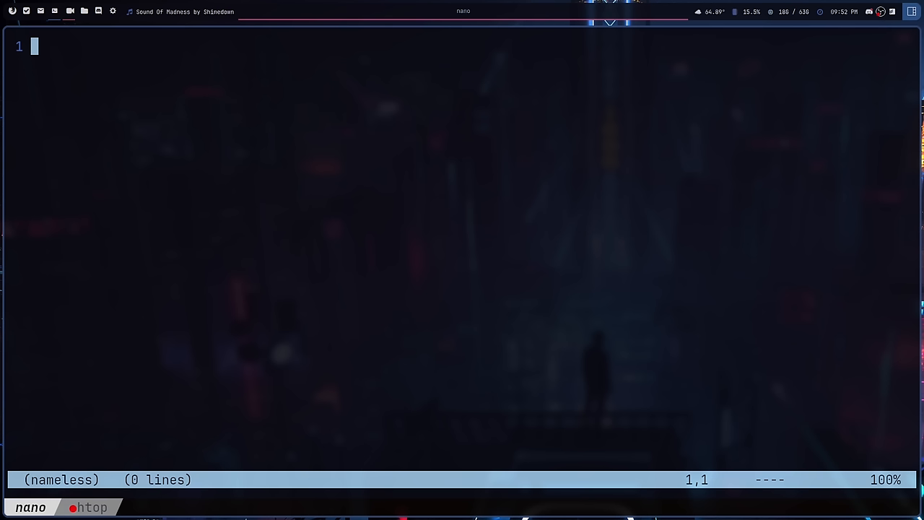
mouse_move(269, 390)
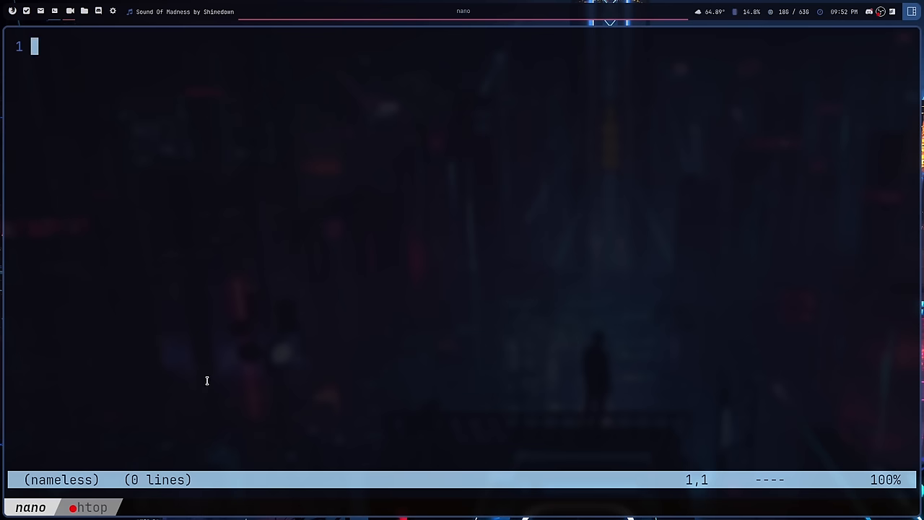
- Quit nano without saving the typed 'ZQ', answering N to the save prompt
text(ZQ)
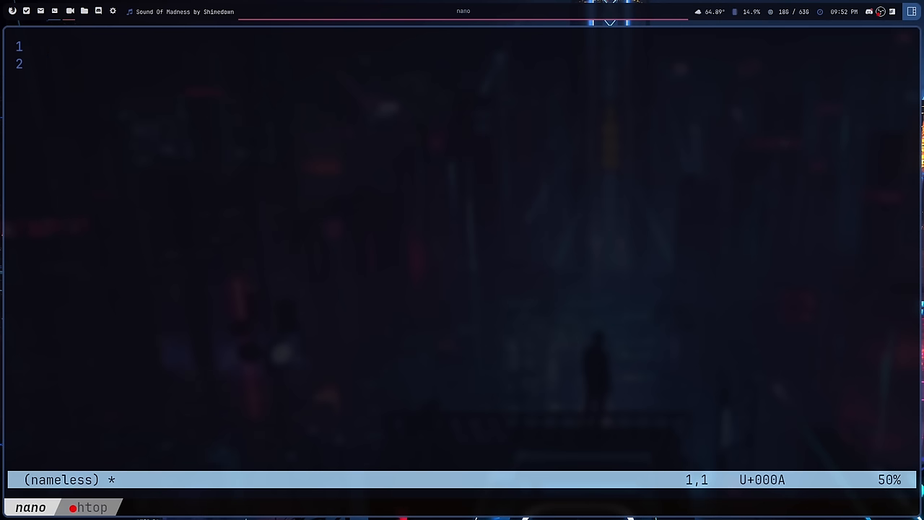
key(ctrl+x)
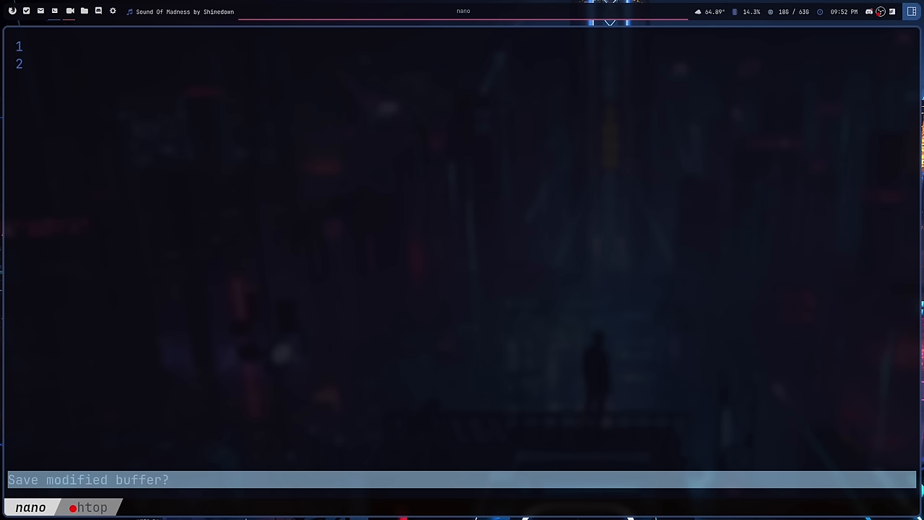
key(n)
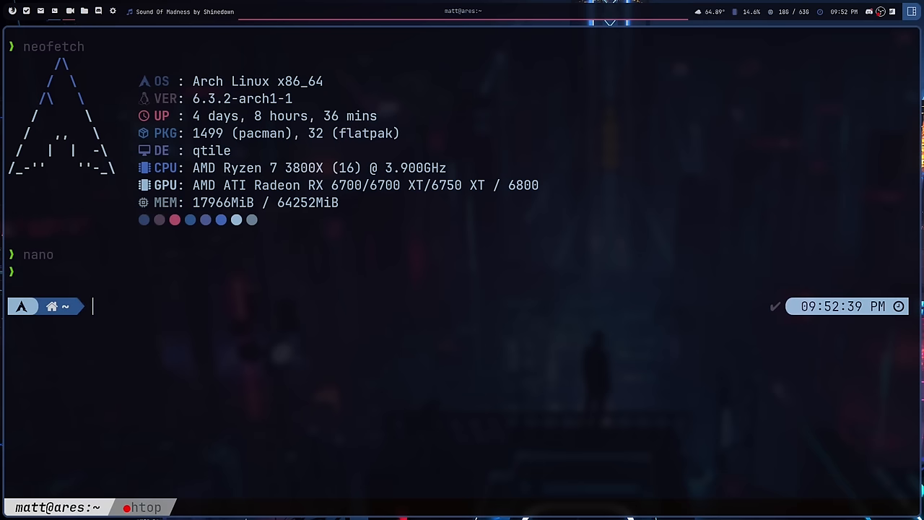